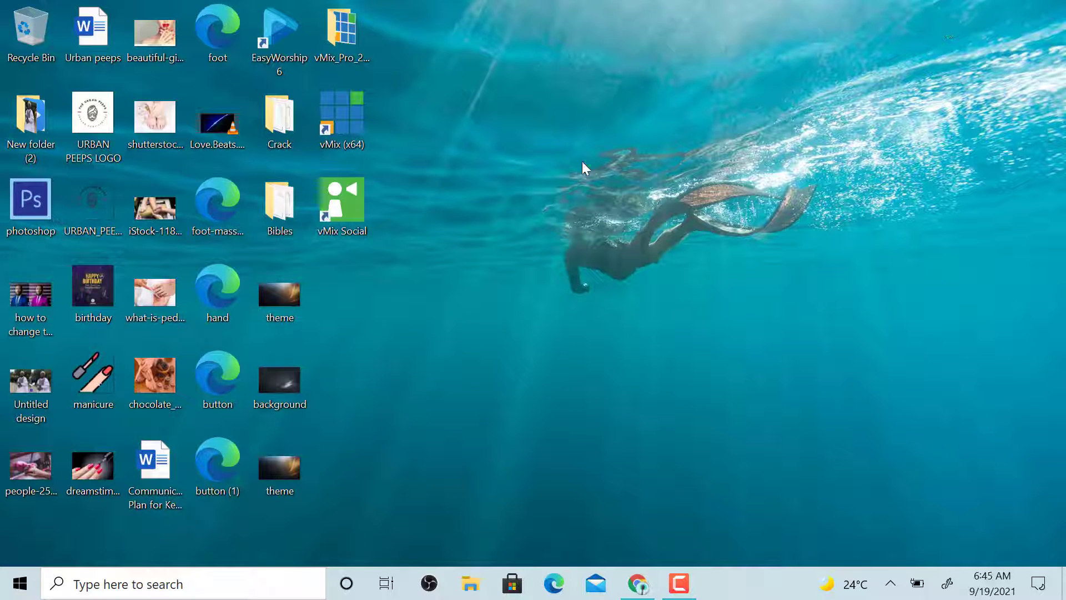
Step: Launch EasyWorship 6 from the Start menu's Recently added programs
{"action": "left_click", "coordinate": [19, 583]}
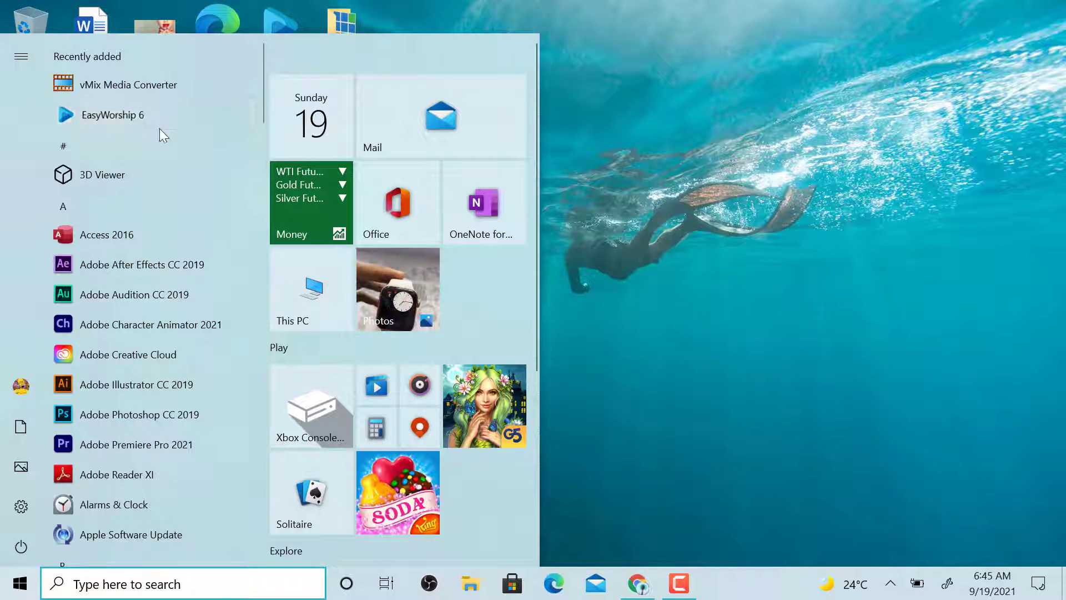
{"action": "left_click", "coordinate": [123, 115]}
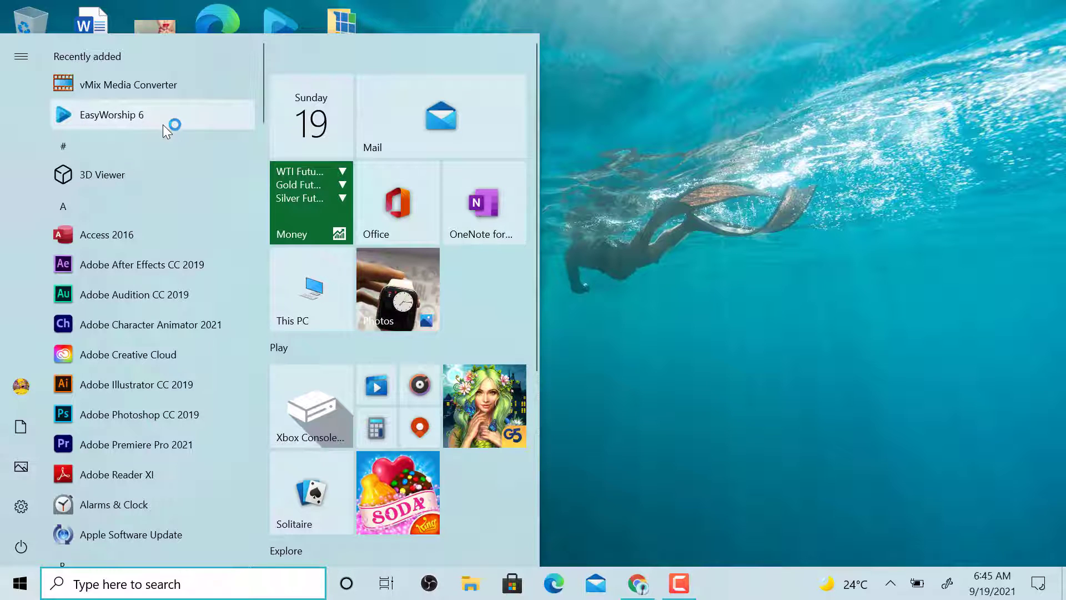
{"action": "left_click", "coordinate": [112, 114]}
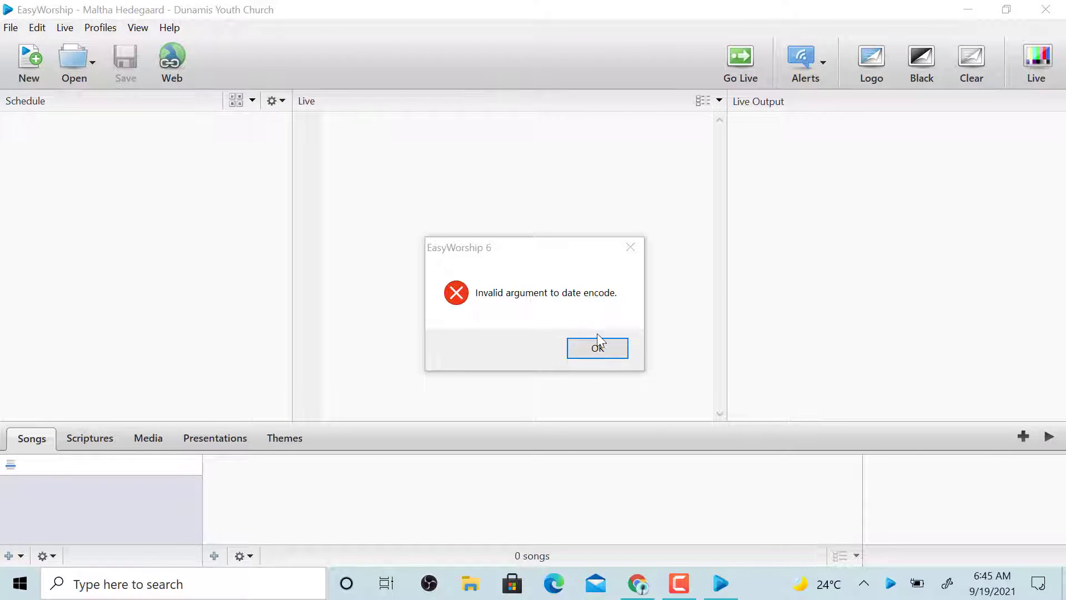
Step: Acknowledge the 'Invalid argument to date encode' error, revealing the access violation dialog
{"action": "left_click", "coordinate": [597, 348]}
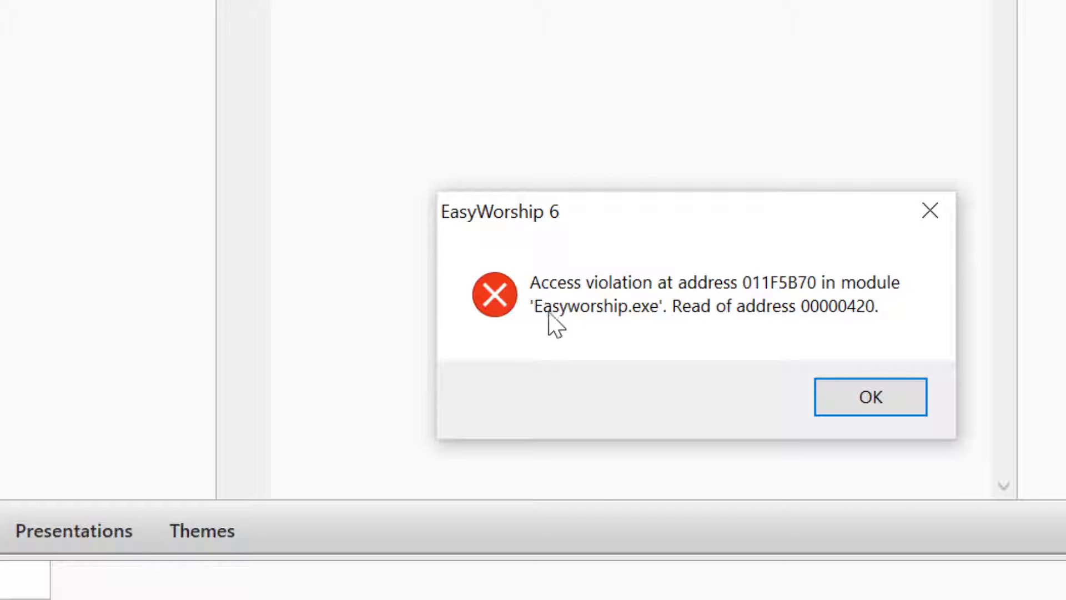
{"action": "mouse_move", "coordinate": [833, 337]}
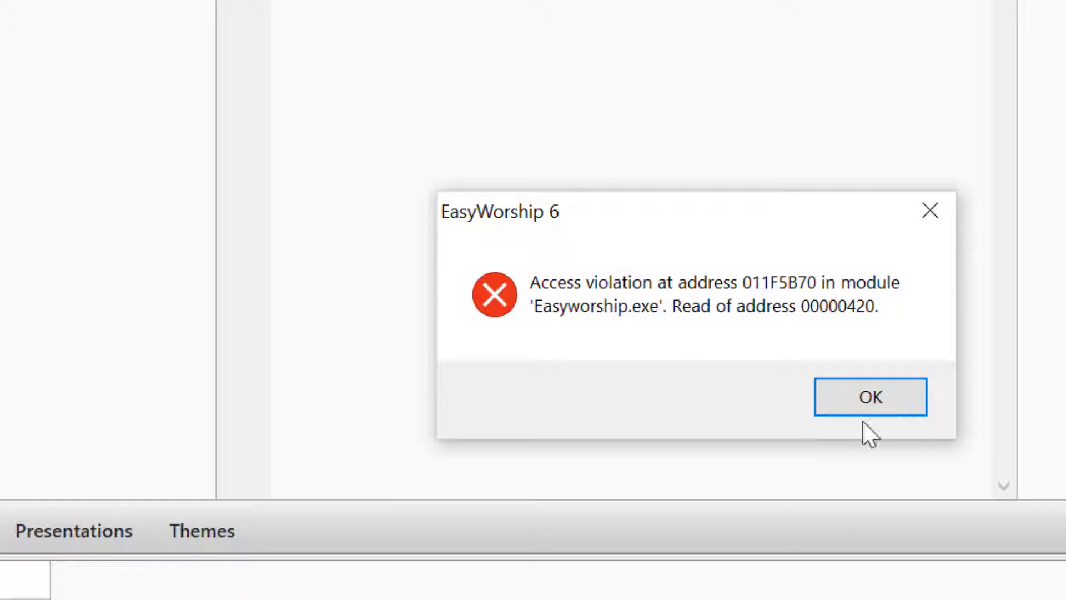
{"action": "mouse_move", "coordinate": [959, 397]}
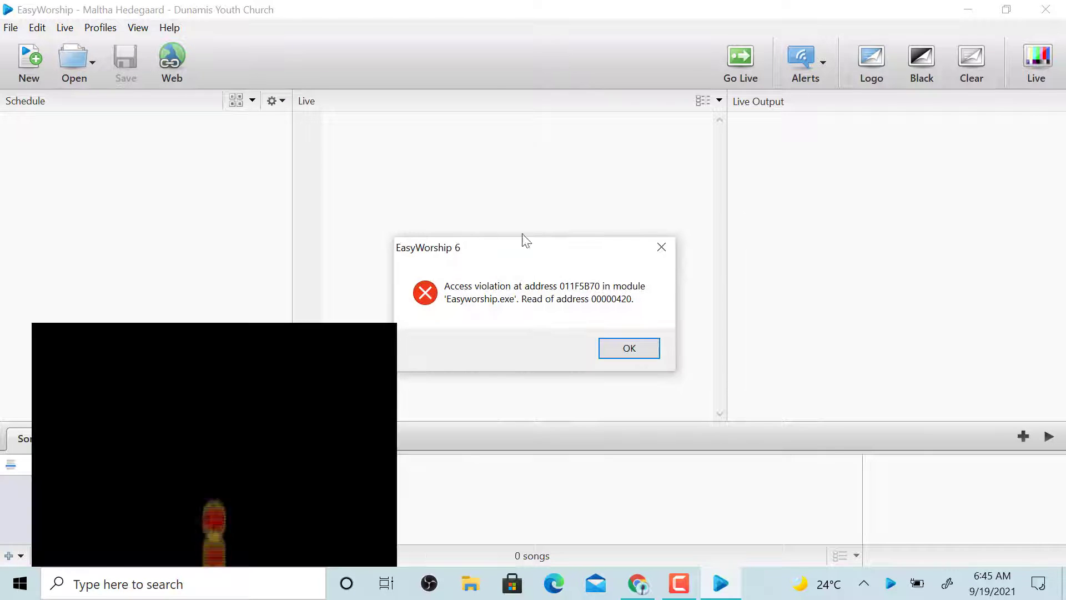
{"action": "left_click", "coordinate": [629, 348]}
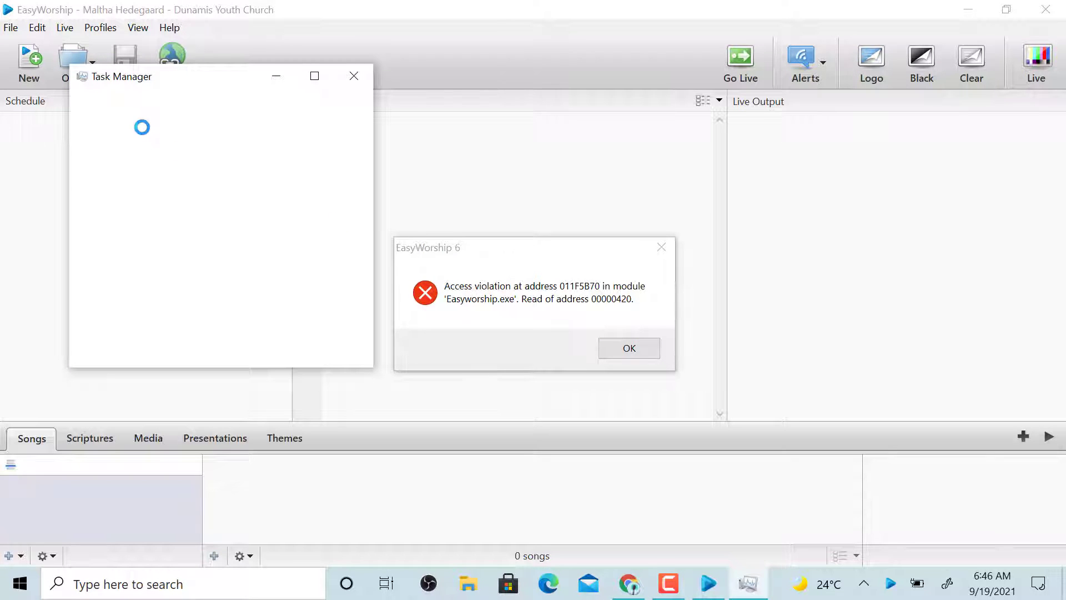
Step: End the frozen Easyworship (32 bit) process in Task Manager and close Task Manager
{"action": "left_click", "coordinate": [138, 123]}
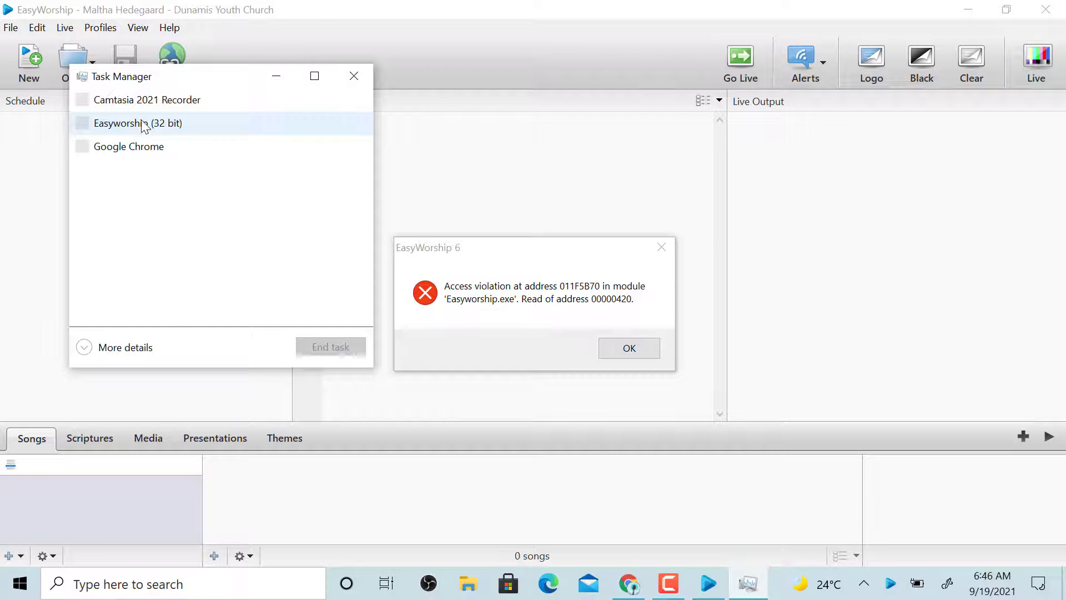
{"action": "left_click", "coordinate": [138, 124]}
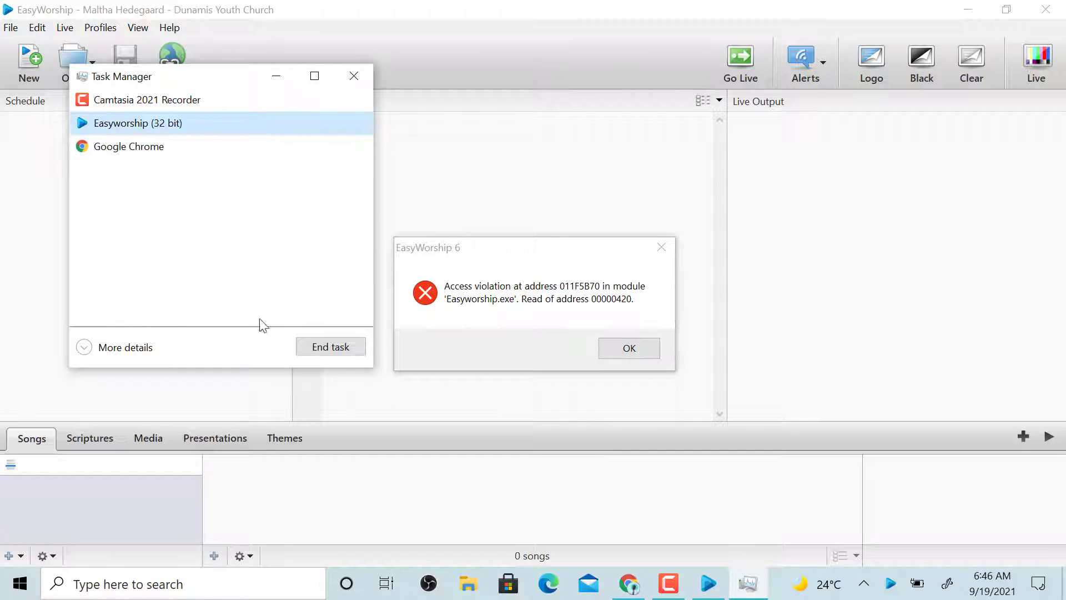
{"action": "left_click", "coordinate": [331, 347]}
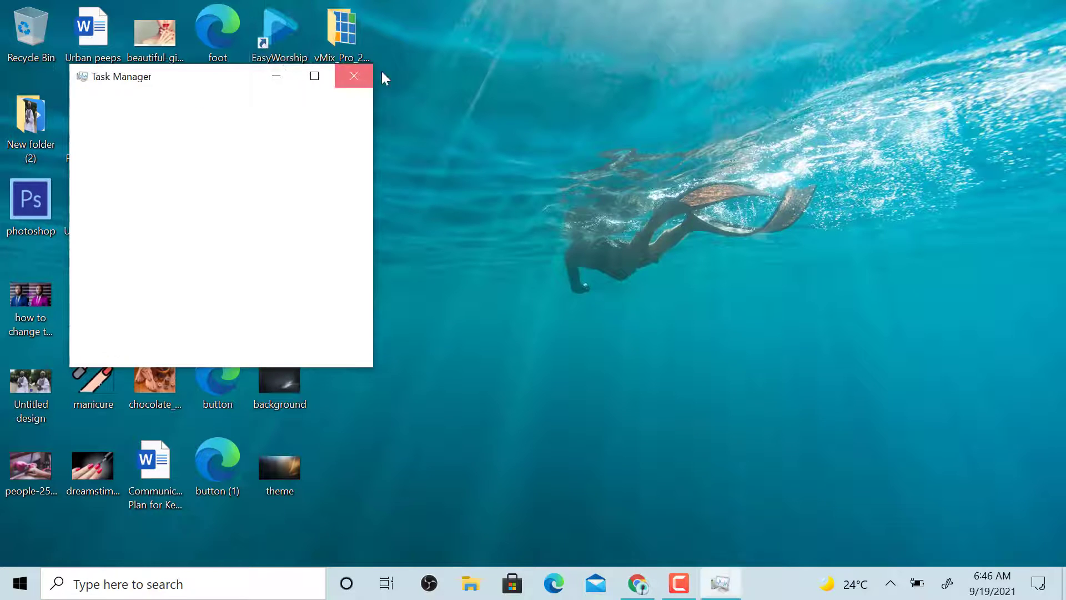
{"action": "left_click", "coordinate": [353, 76]}
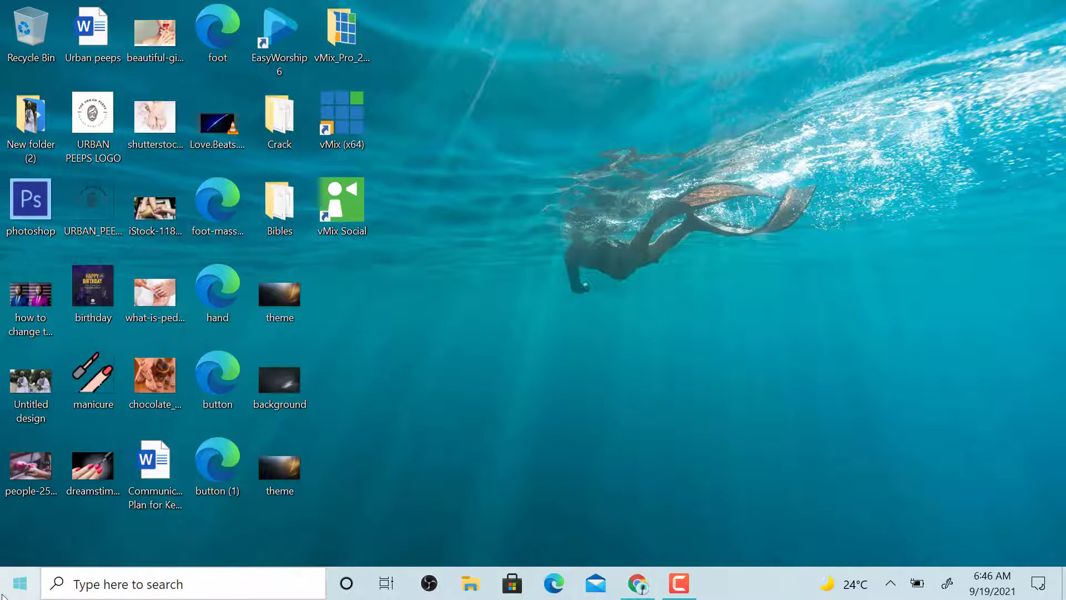
Step: Find and launch View advanced system settings from the Start search
{"action": "left_click", "coordinate": [18, 583]}
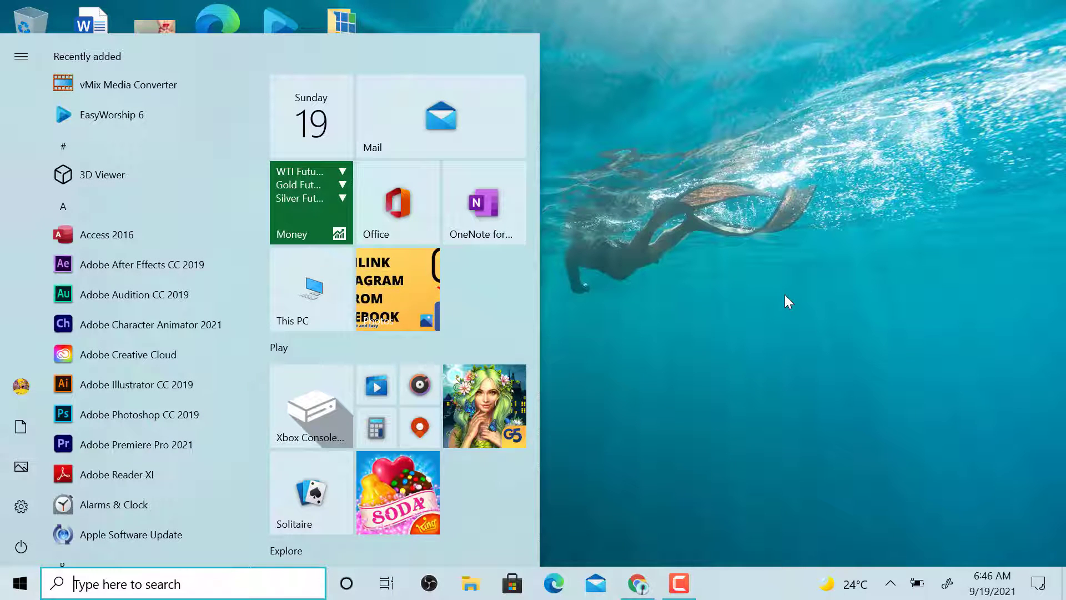
{"action": "type", "text": "adva"}
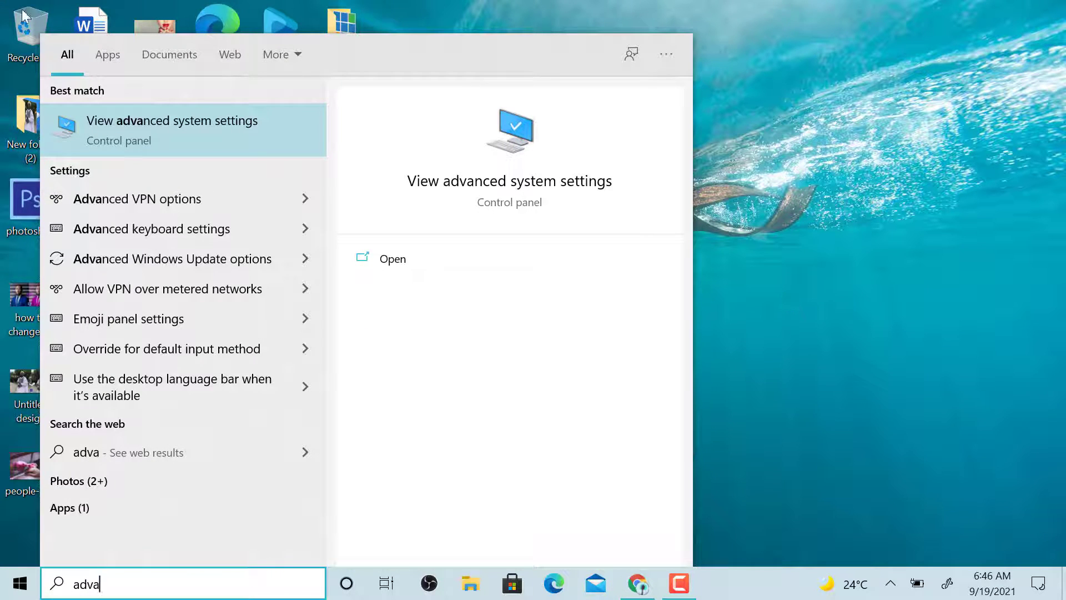
{"action": "key", "text": "Escape"}
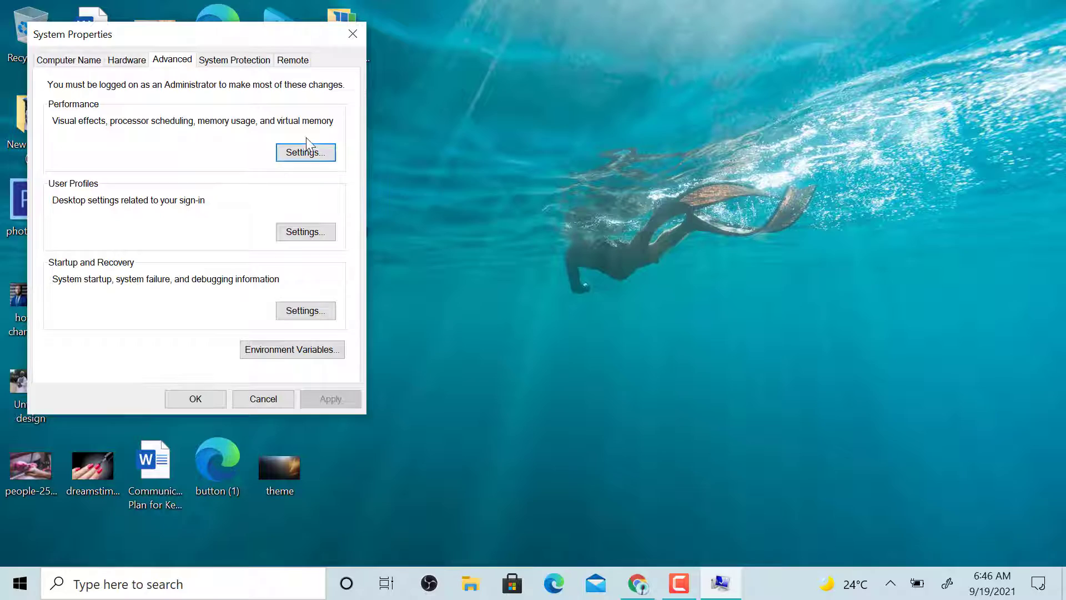
Step: In Performance Options, set Data Execution Prevention on for all programs except selected exceptions
{"action": "left_click", "coordinate": [306, 152]}
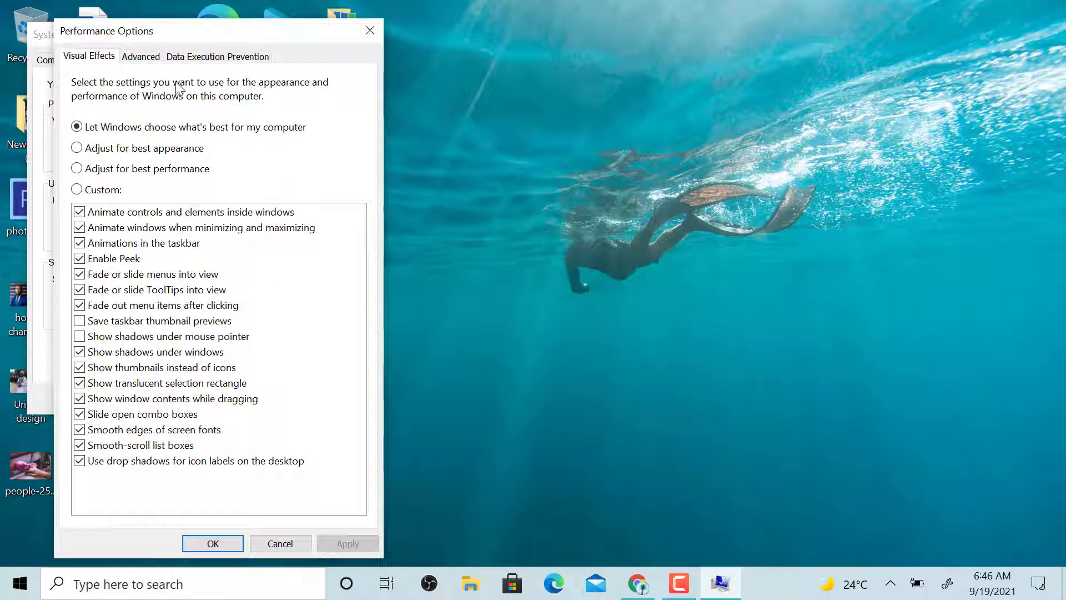
{"action": "left_click", "coordinate": [217, 56]}
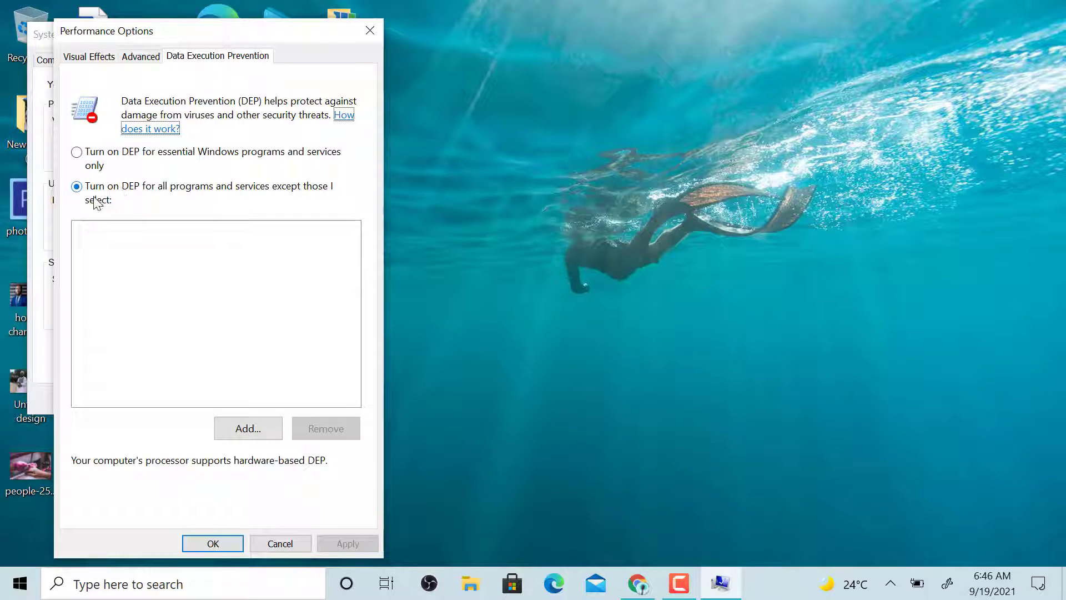
{"action": "left_click", "coordinate": [77, 152]}
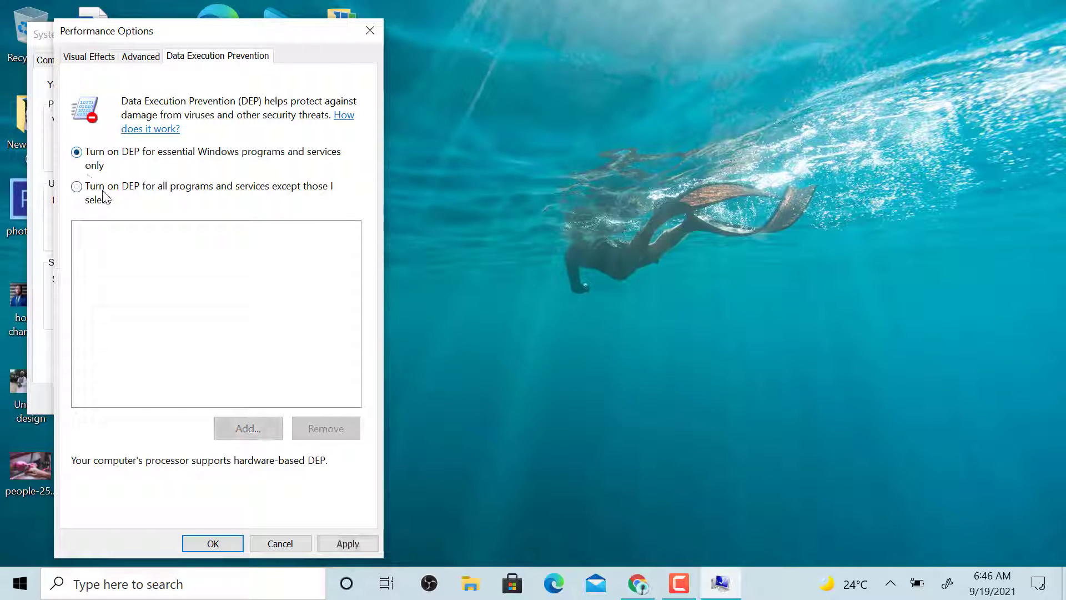
{"action": "left_click", "coordinate": [77, 186]}
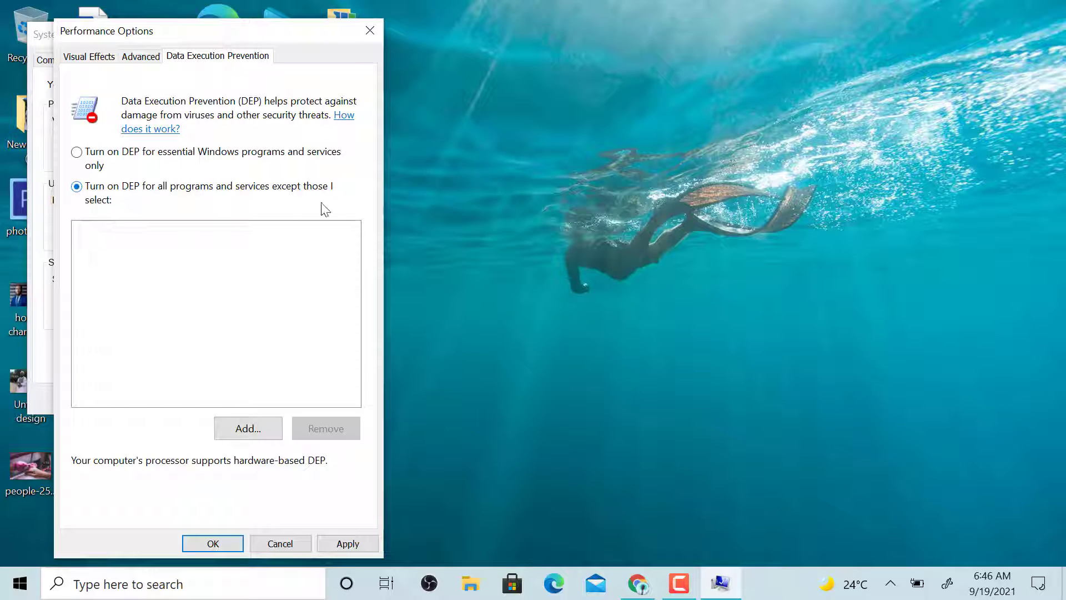
{"action": "mouse_move", "coordinate": [311, 204]}
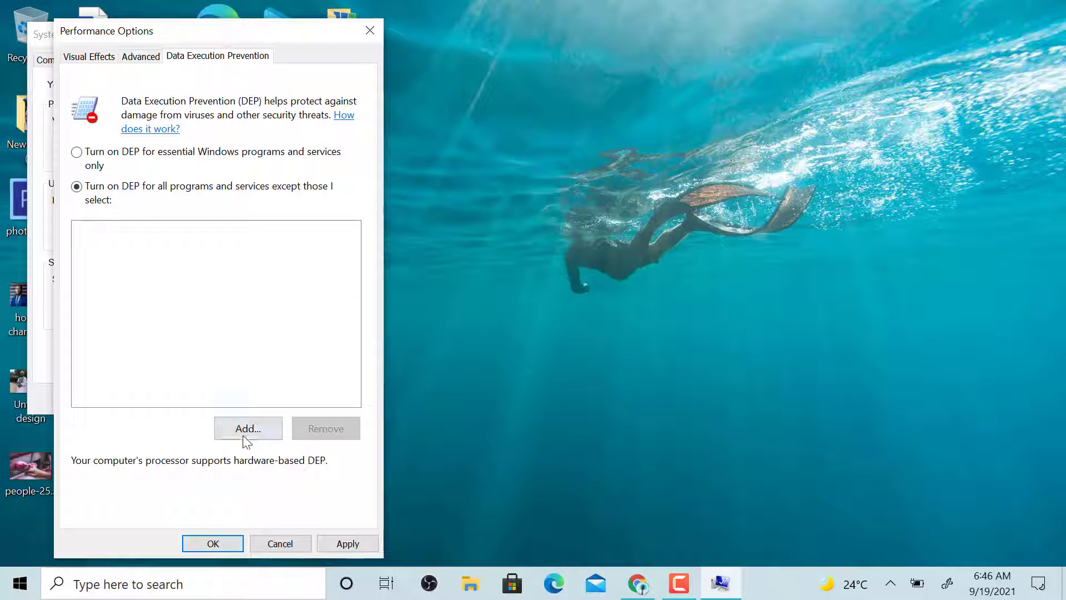
Step: Start adding a DEP exception and browse from ProgramData into the Microsoft folder
{"action": "left_click", "coordinate": [248, 428]}
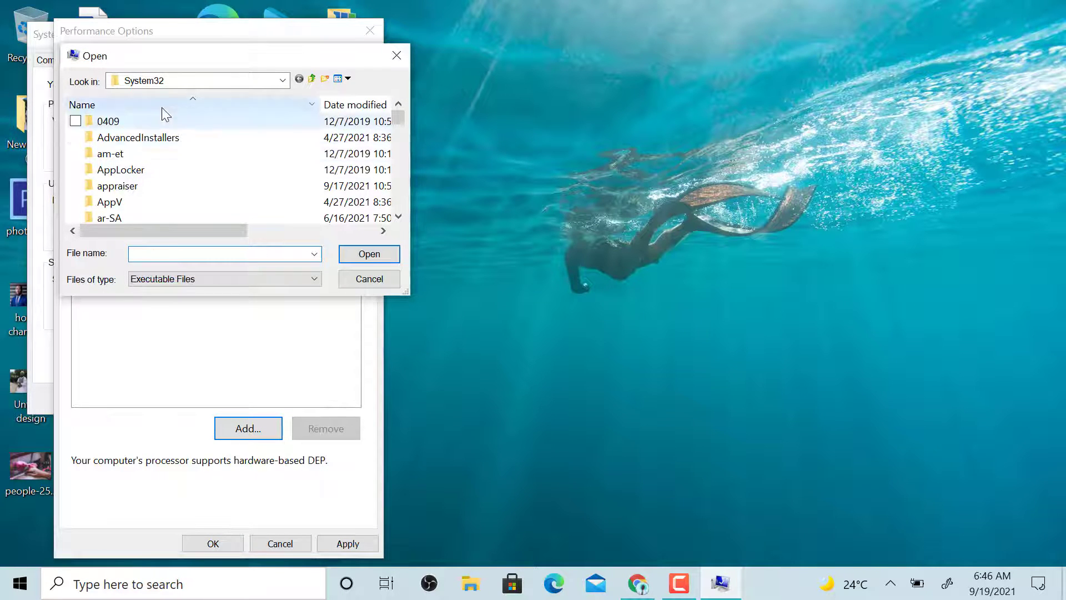
{"action": "left_click", "coordinate": [197, 80]}
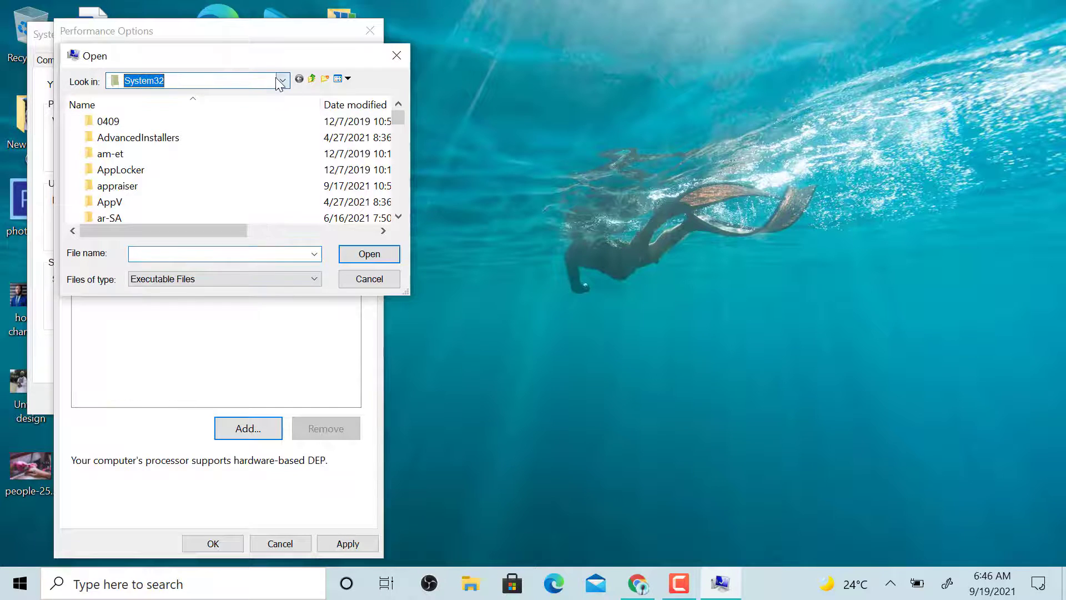
{"action": "left_click", "coordinate": [281, 80]}
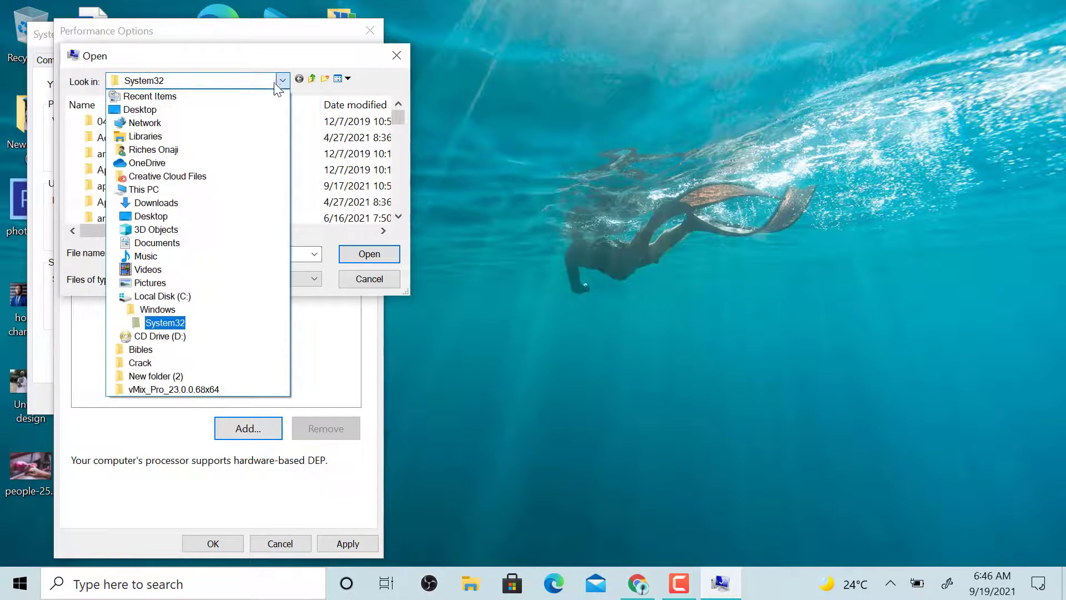
{"action": "left_click", "coordinate": [157, 310]}
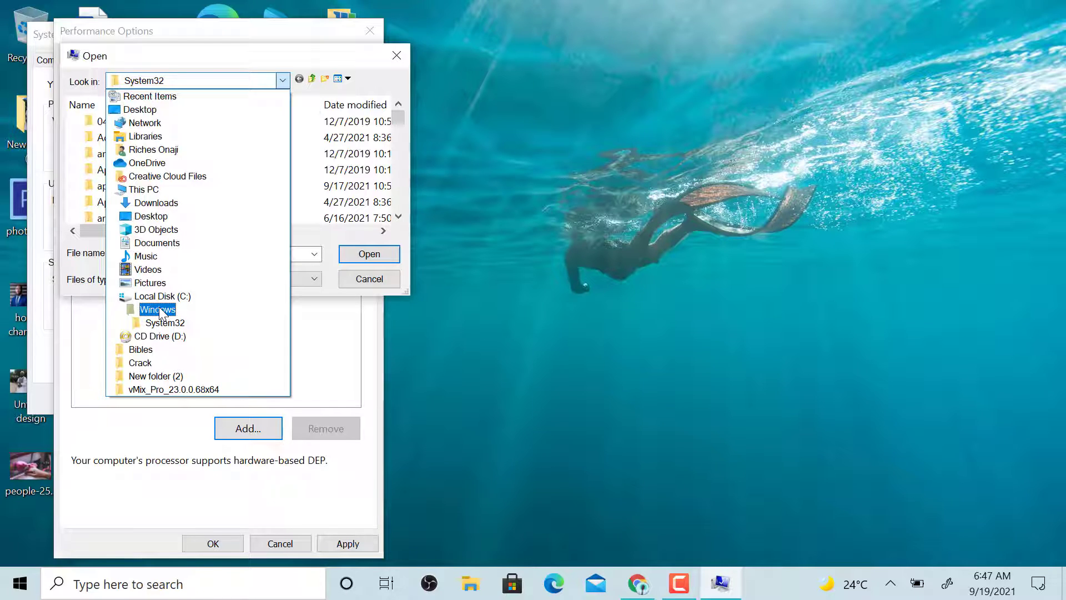
{"action": "left_click", "coordinate": [157, 309]}
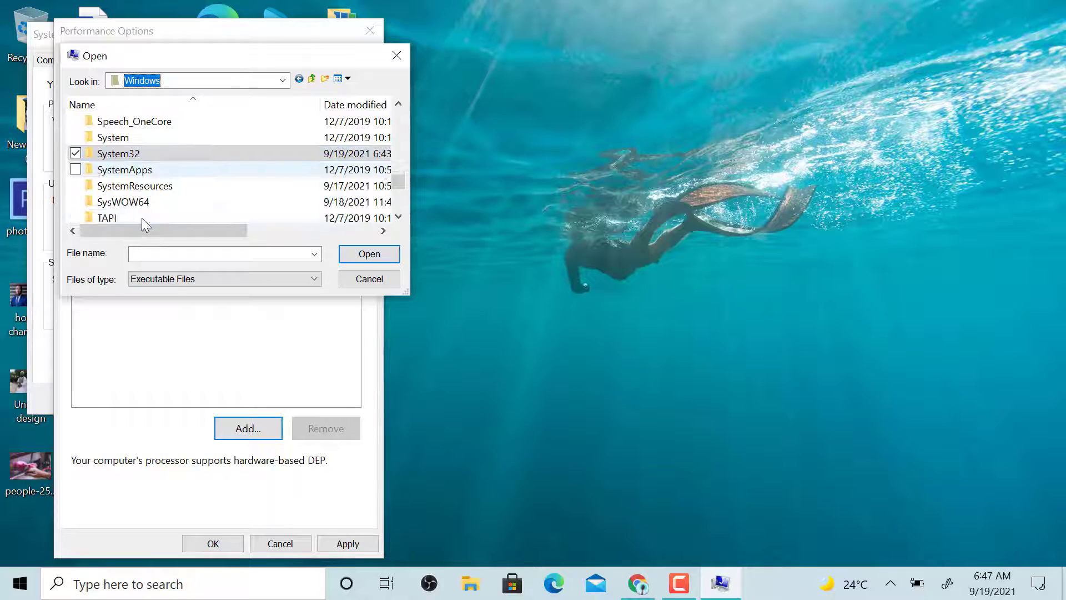
{"action": "scroll", "scroll_direction": "down", "scroll_amount": 3}
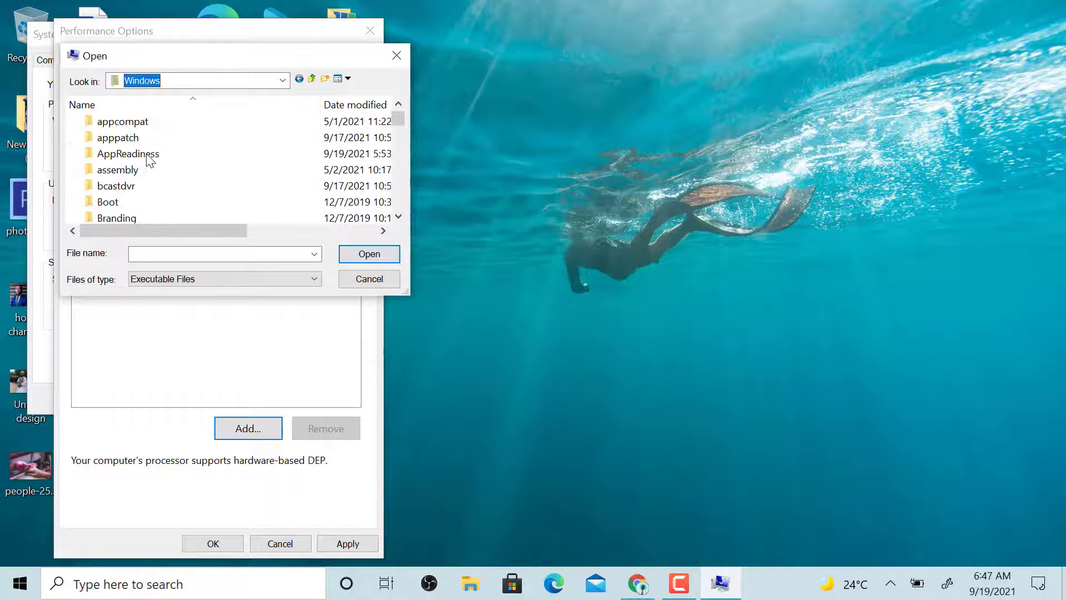
{"action": "scroll", "scroll_direction": "down", "scroll_amount": 3}
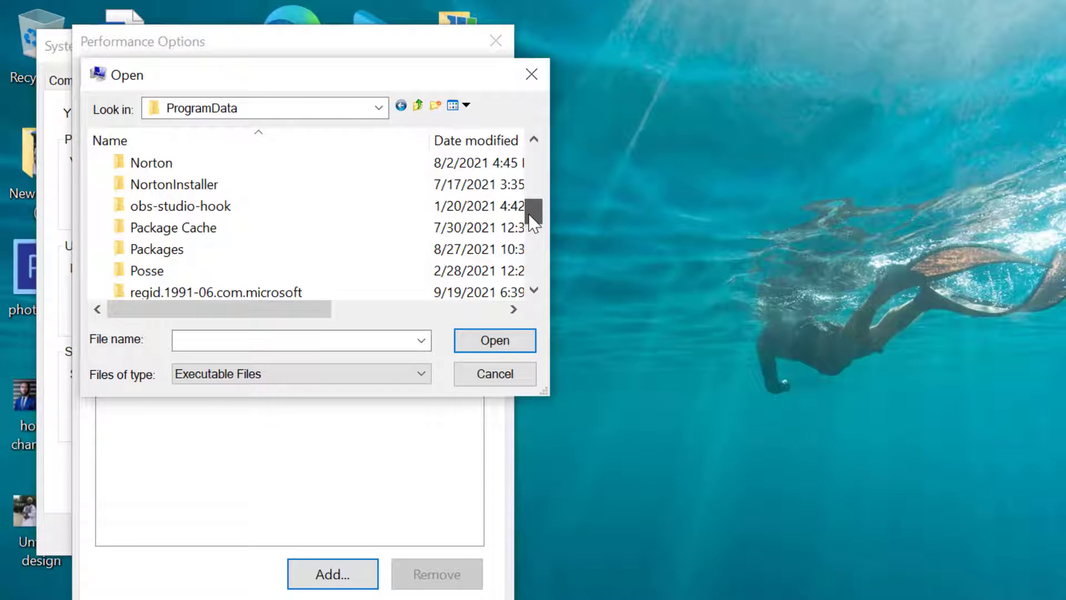
{"action": "left_click", "coordinate": [181, 206]}
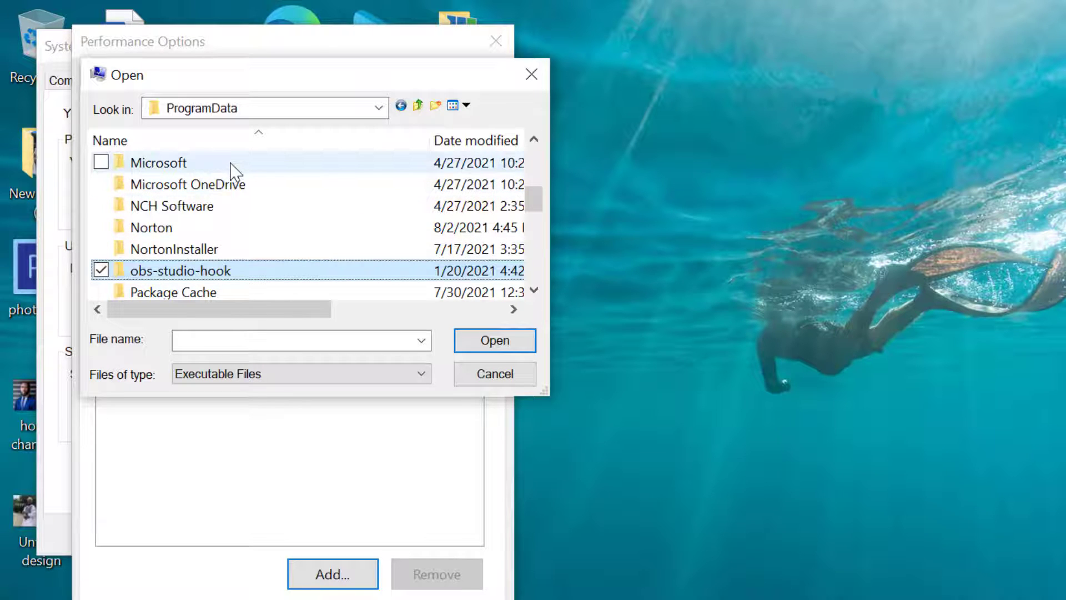
{"action": "double_click", "coordinate": [158, 162]}
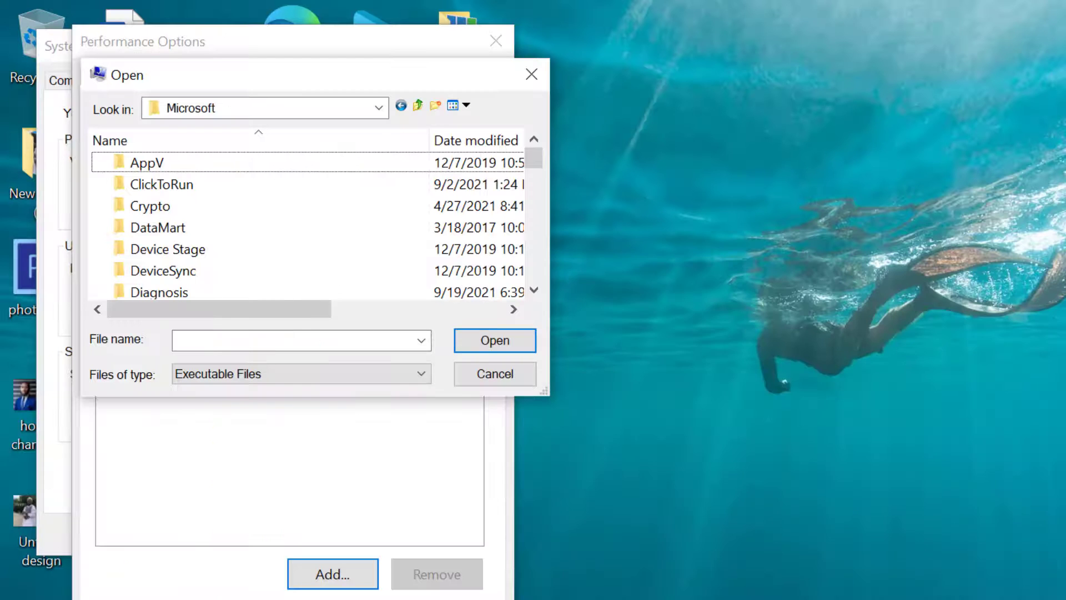
Step: Continue through Windows > Start Menu > Programs > EasyWorship 6 and choose EasyWorship 6 as the file
{"action": "scroll", "scroll_direction": "down", "scroll_amount": 3}
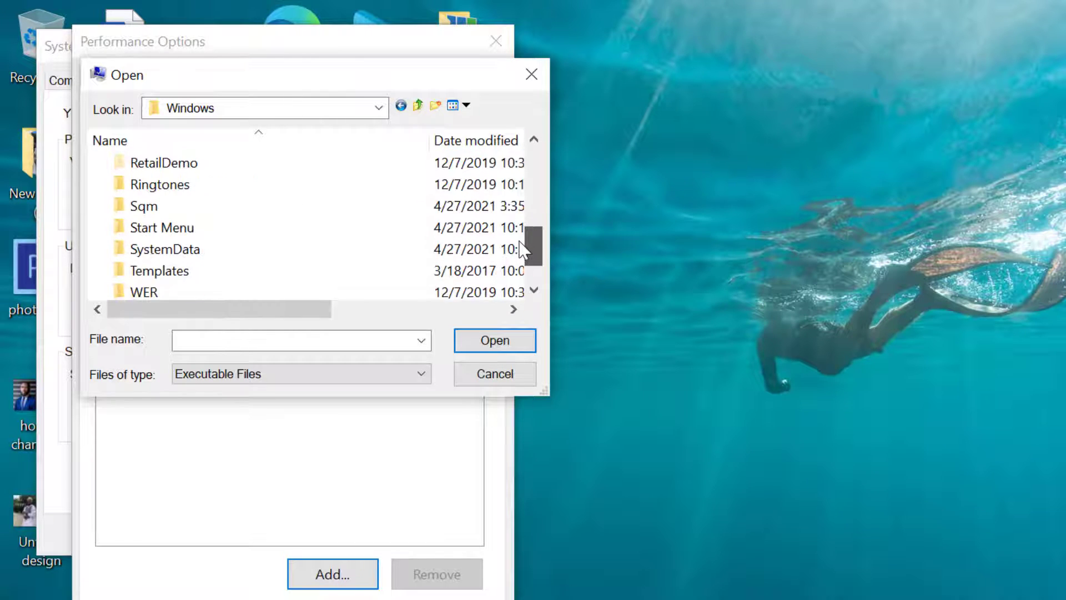
{"action": "double_click", "coordinate": [164, 227]}
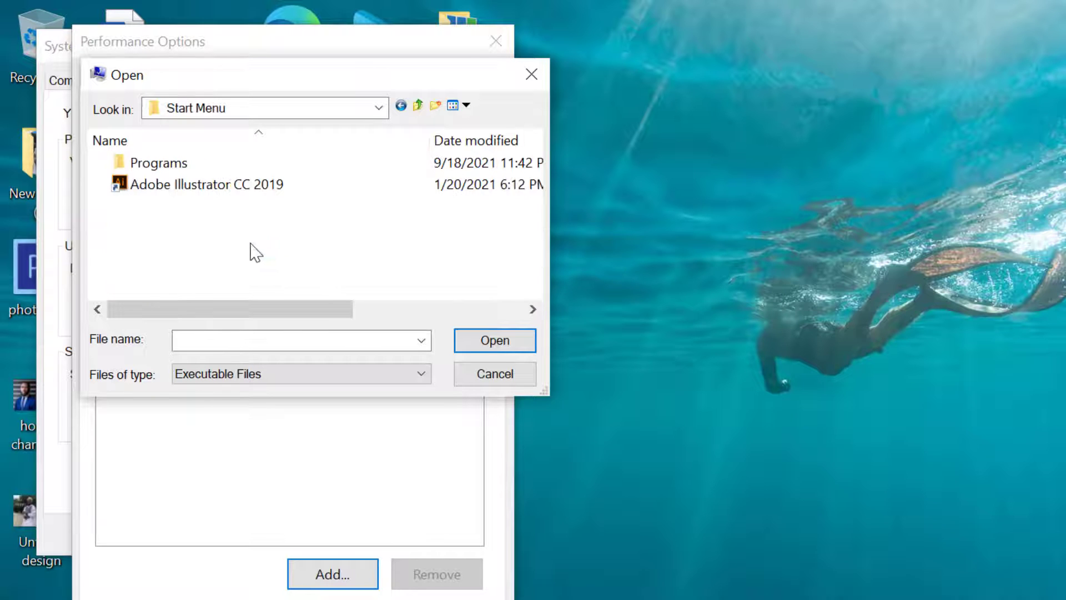
{"action": "left_click", "coordinate": [158, 162]}
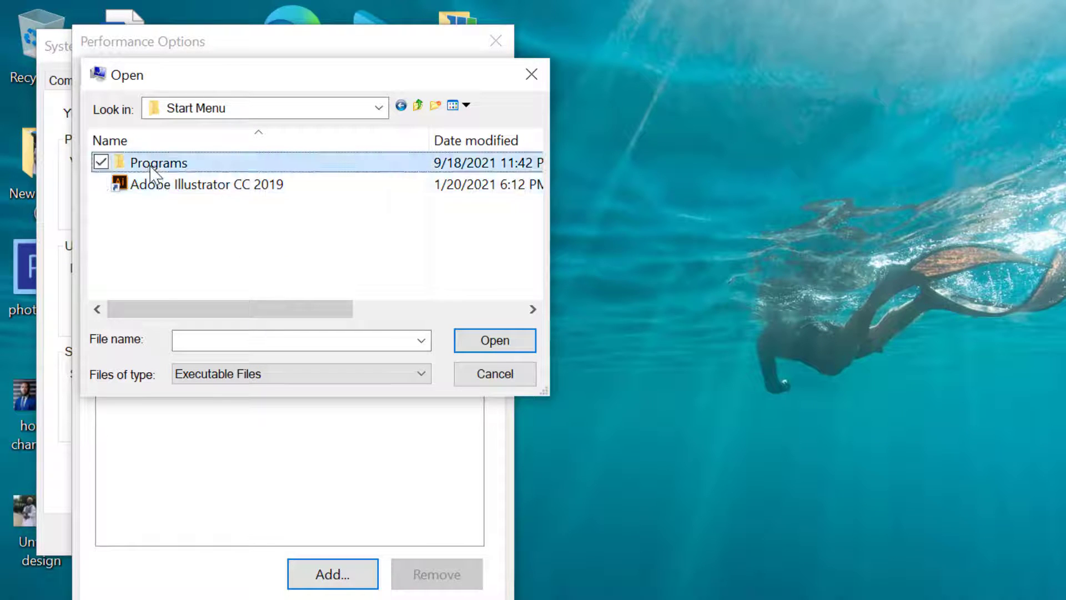
{"action": "double_click", "coordinate": [159, 162]}
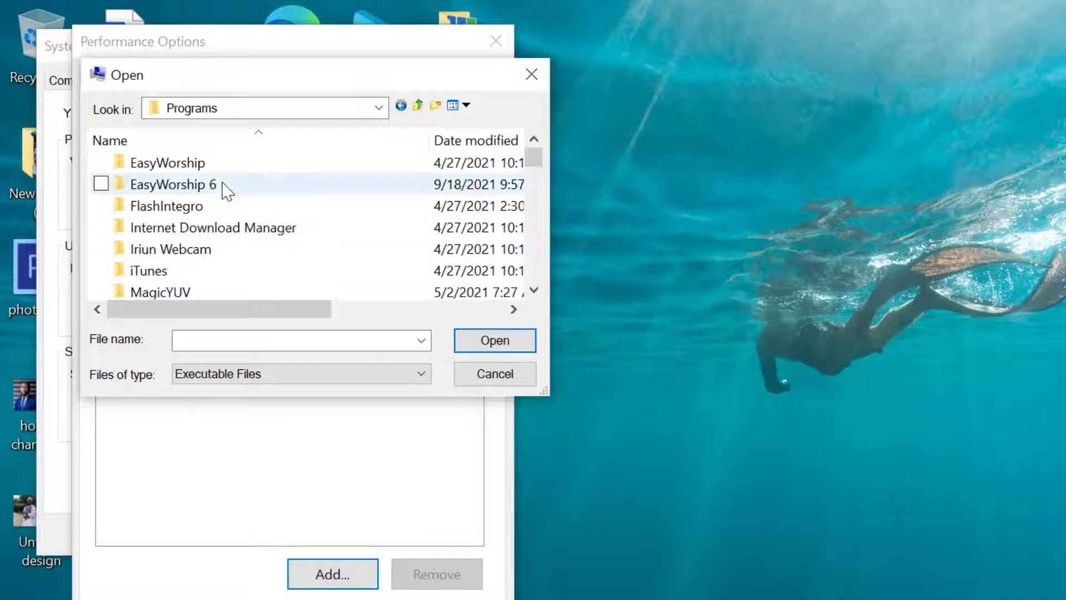
{"action": "double_click", "coordinate": [174, 184]}
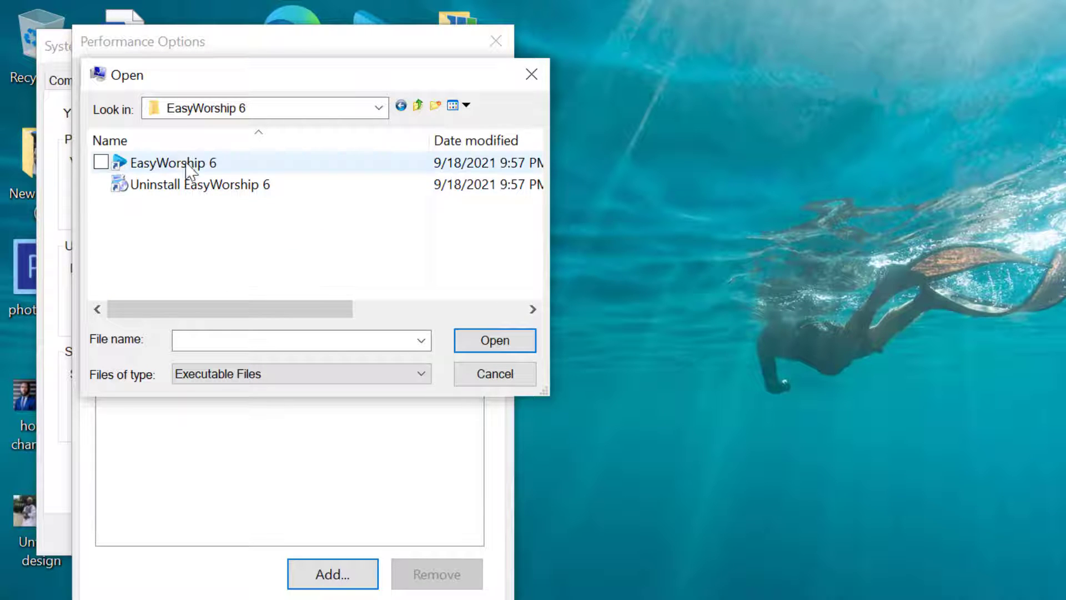
{"action": "mouse_move", "coordinate": [184, 163]}
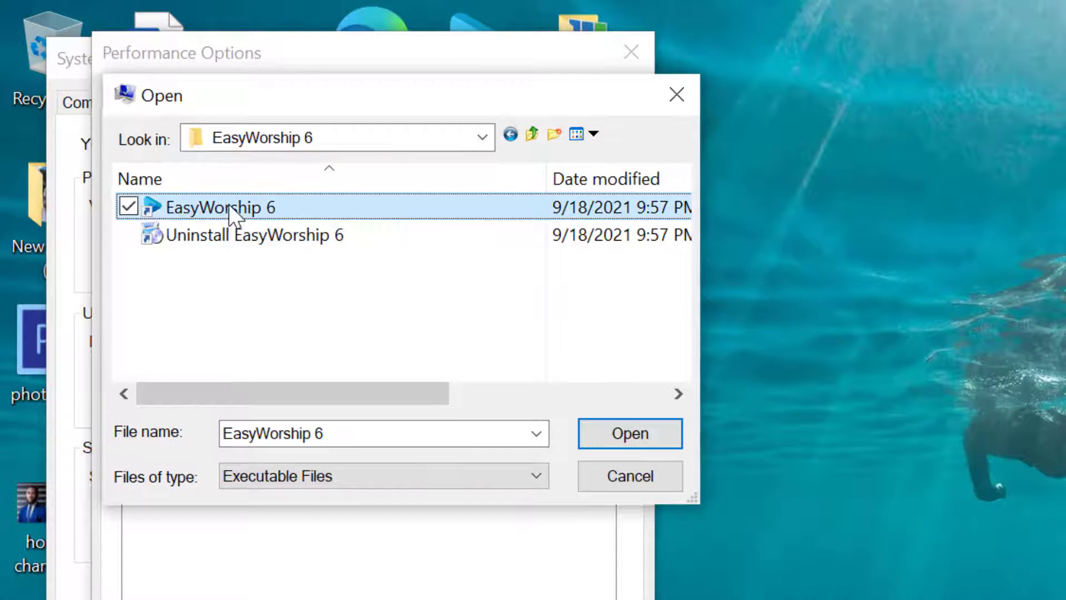
{"action": "left_click", "coordinate": [627, 433]}
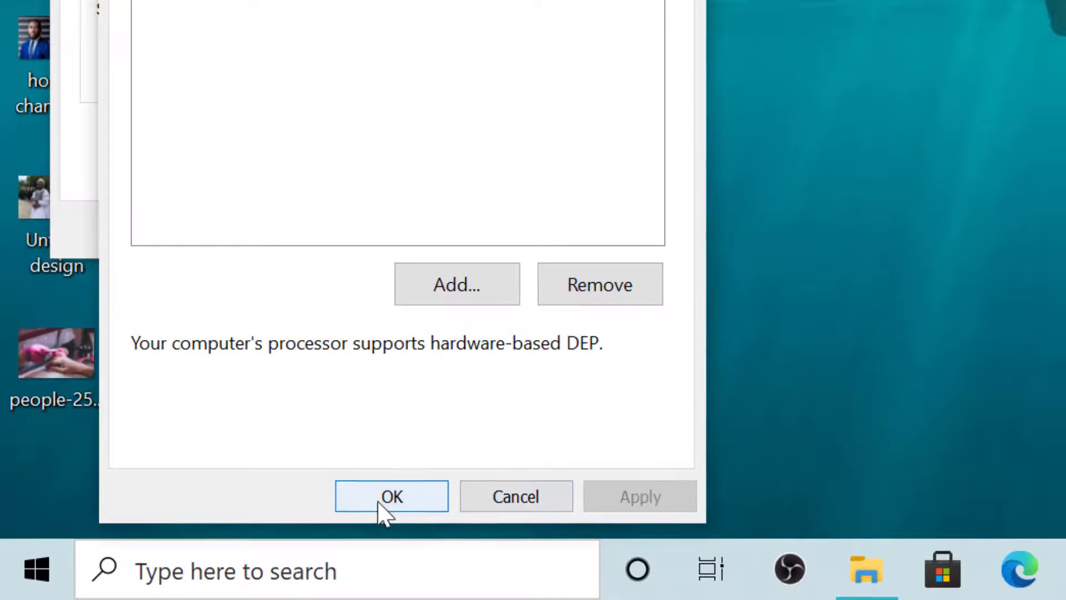
Step: Accept the DEP exception in Performance Options and close System Properties back to the desktop
{"action": "left_click", "coordinate": [391, 495]}
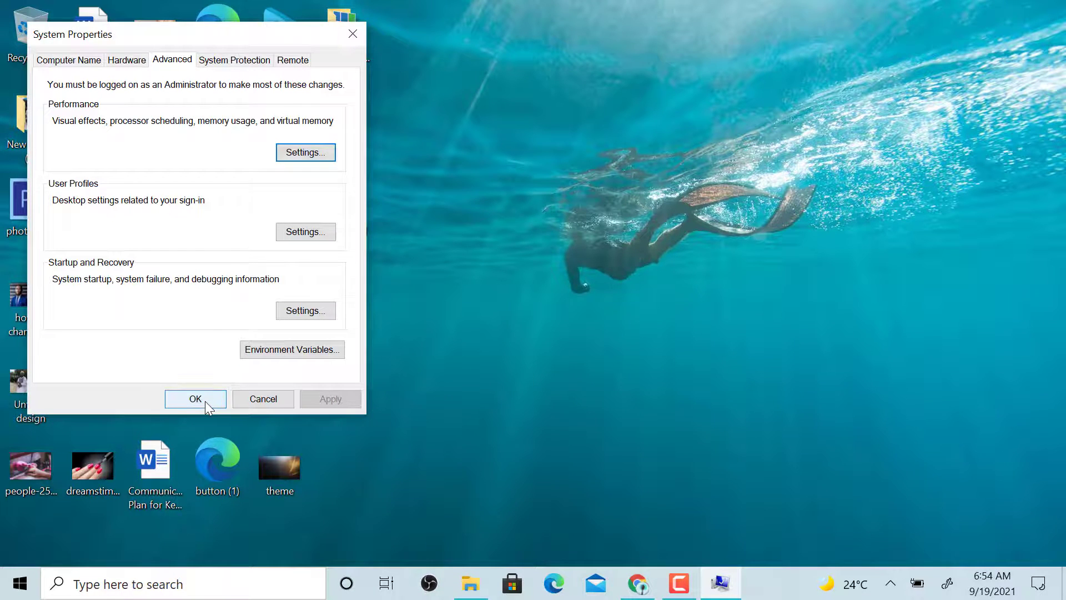
{"action": "left_click", "coordinate": [196, 398]}
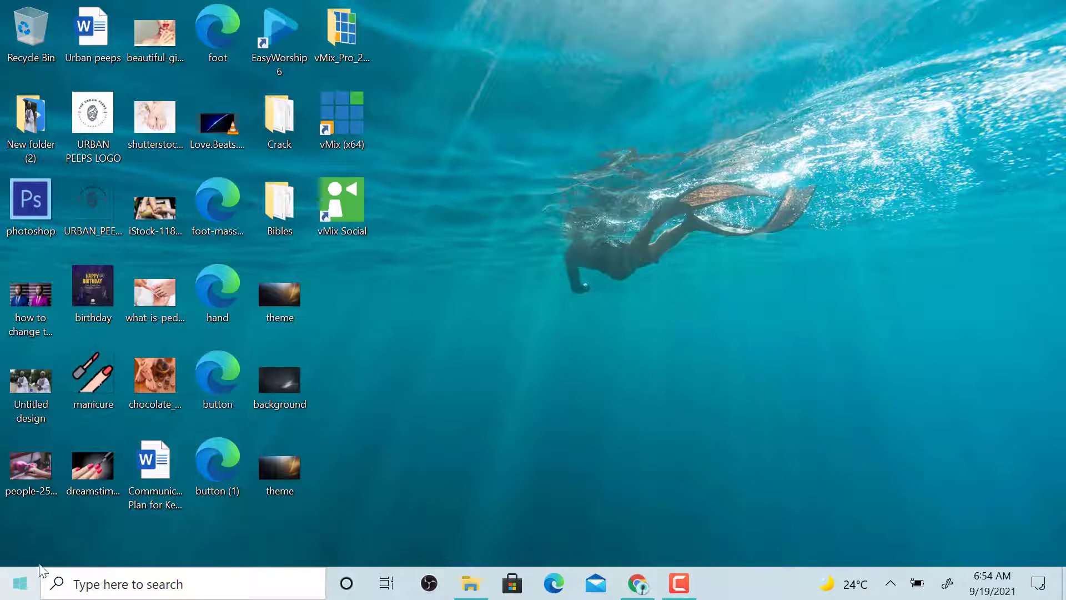
{"action": "left_click", "coordinate": [19, 583]}
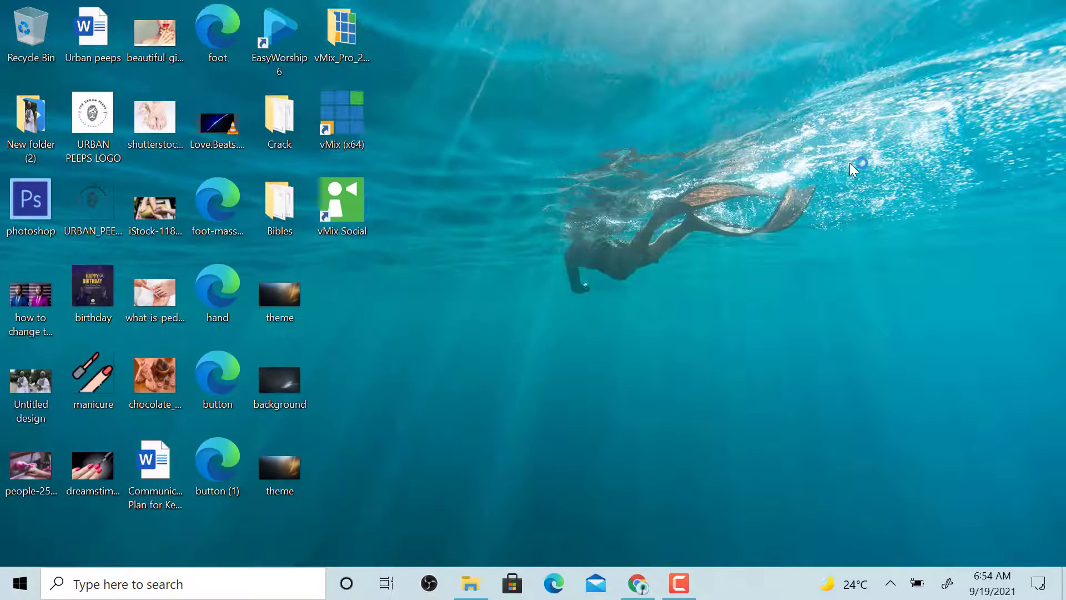
Step: Start EasyWorship 6 from the desktop icon without errors and send Genesis 1:2 live from Scriptures
{"action": "double_click", "coordinate": [279, 35]}
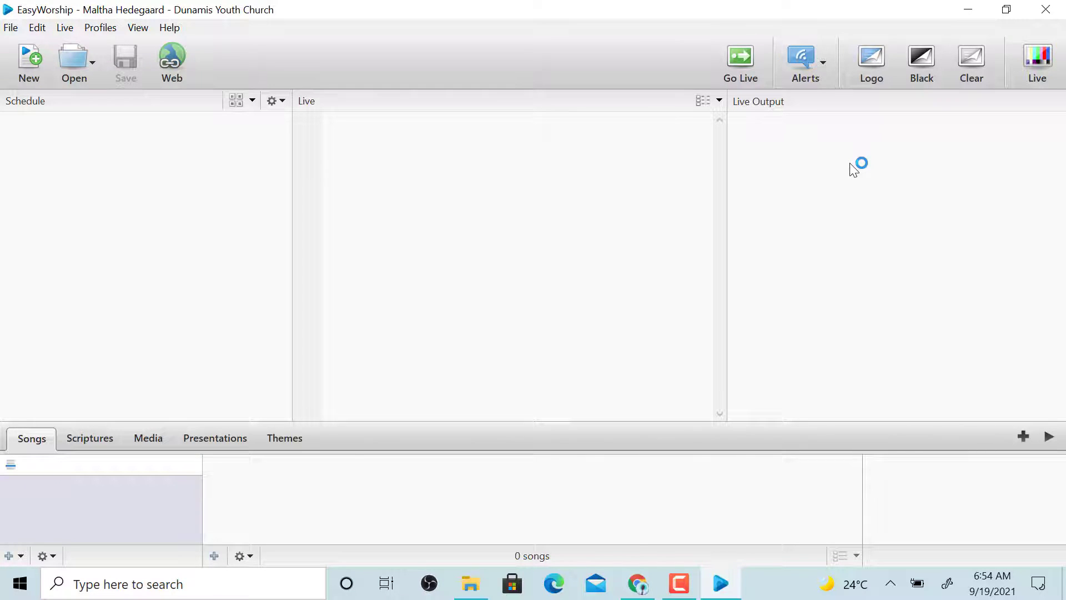
{"action": "left_click", "coordinate": [1037, 62]}
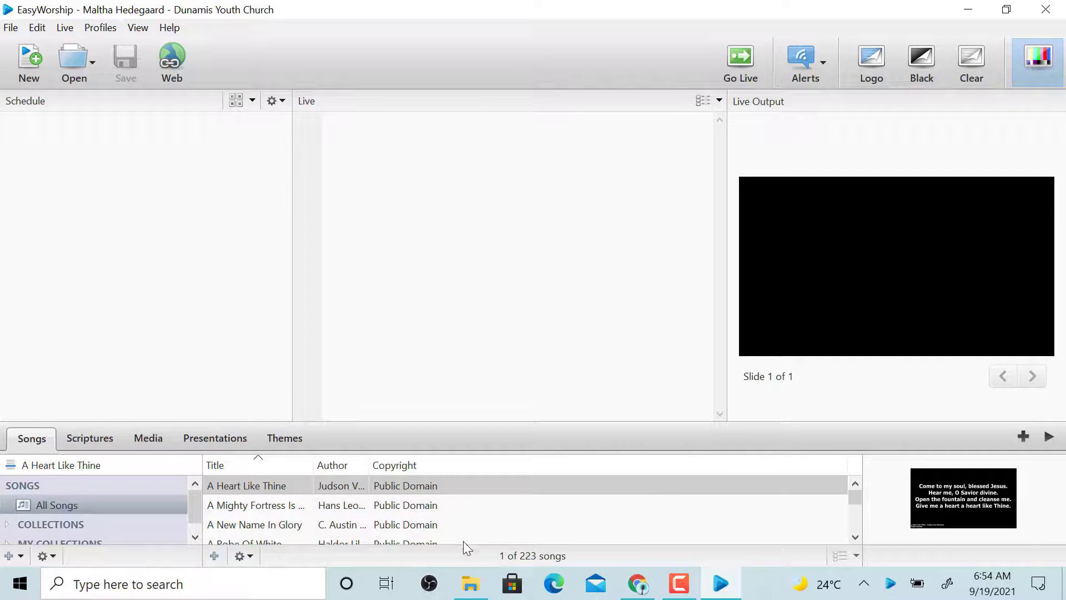
{"action": "left_click", "coordinate": [89, 438]}
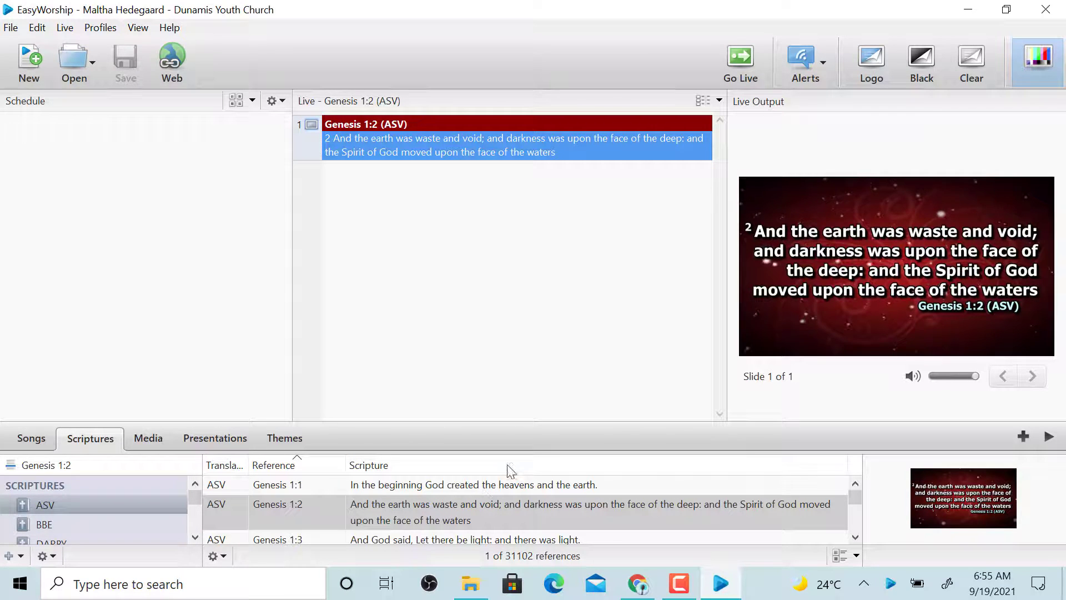
{"action": "left_click", "coordinate": [741, 61]}
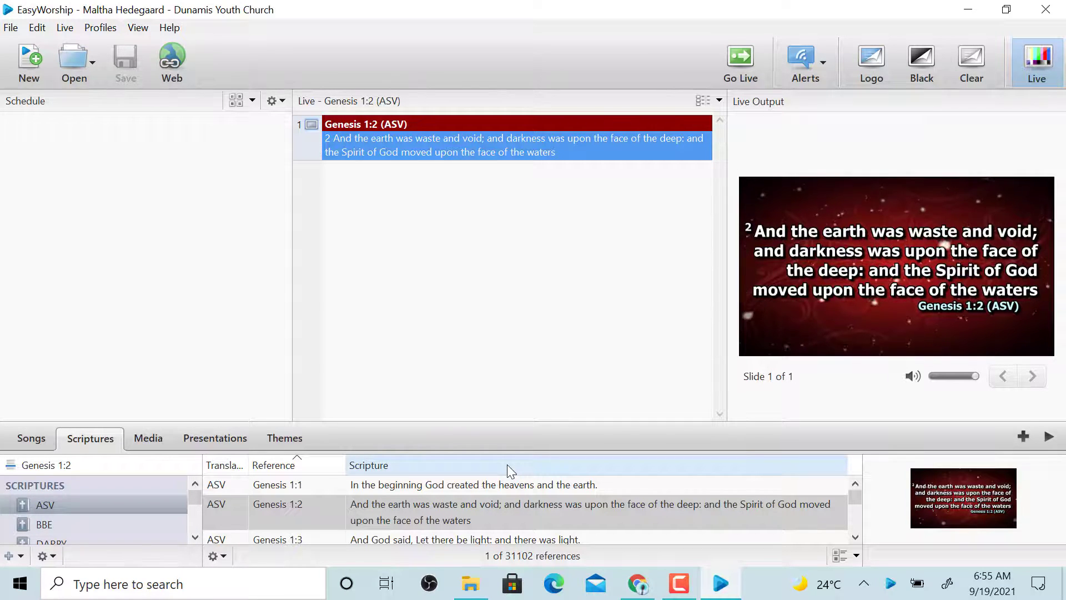